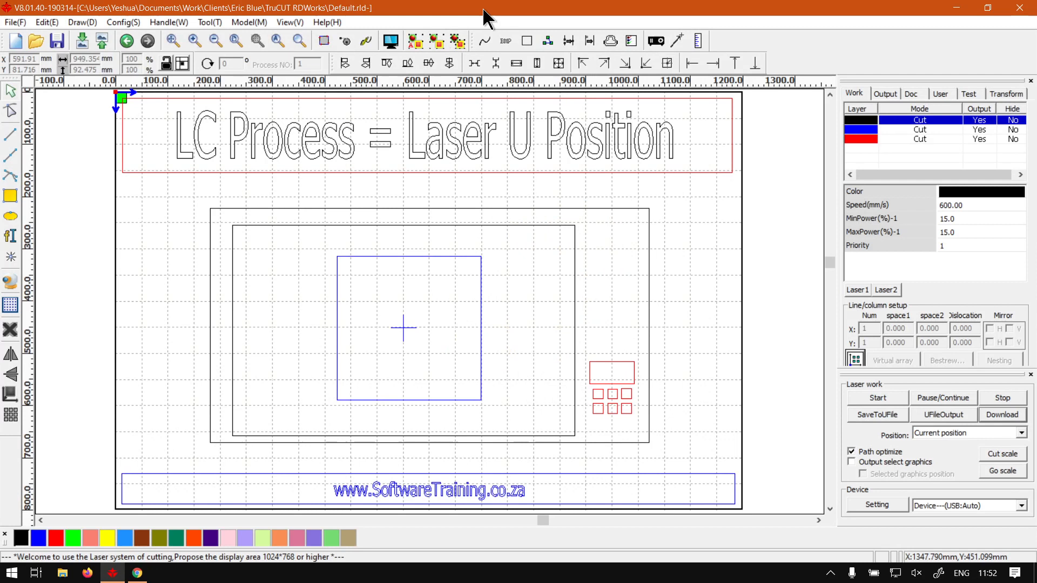
{"action": "mouse_move", "coordinate": [113, 153]}
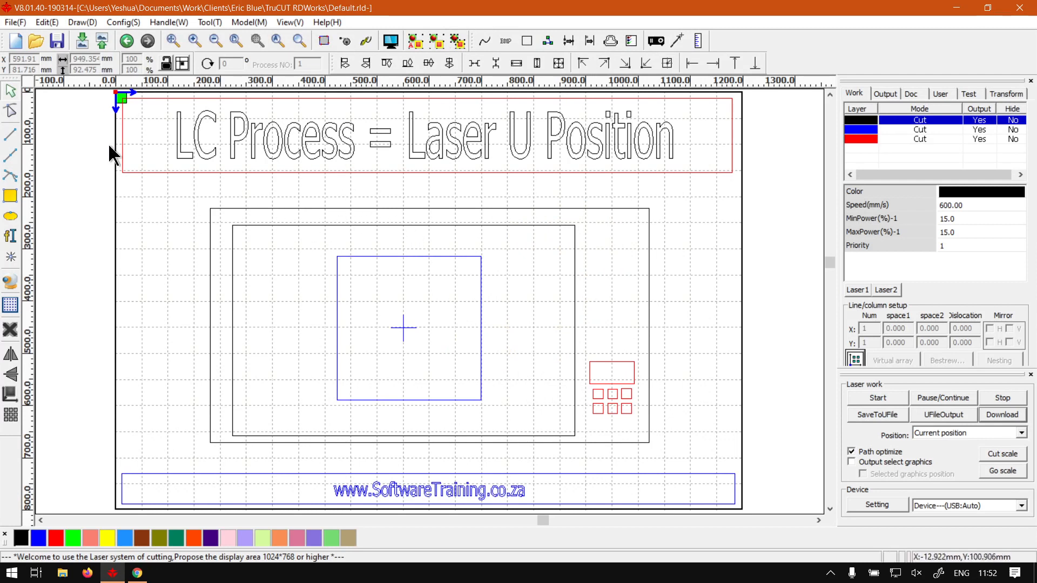
{"action": "mouse_move", "coordinate": [722, 548]}
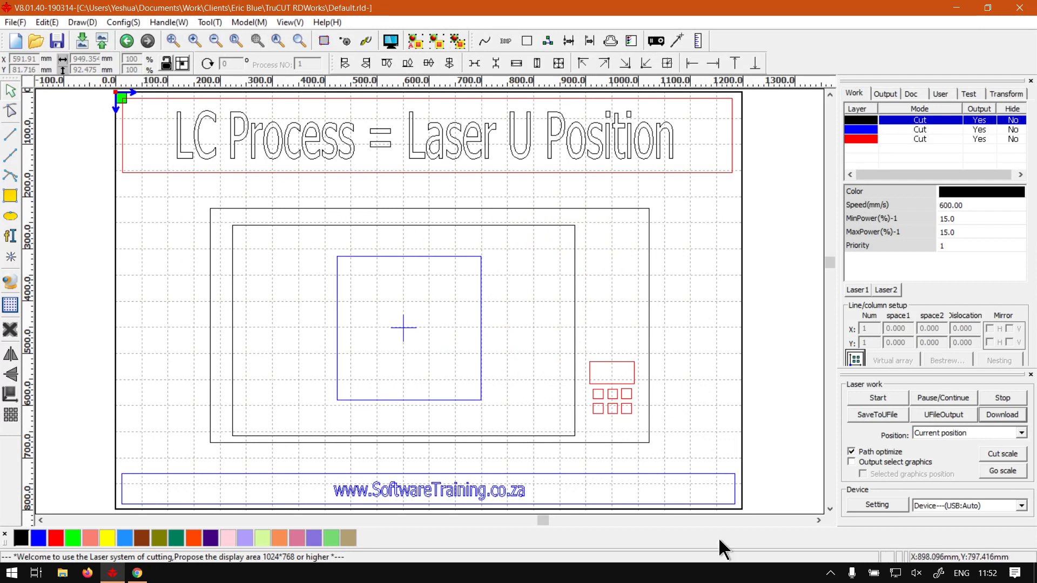
{"action": "mouse_move", "coordinate": [406, 570]}
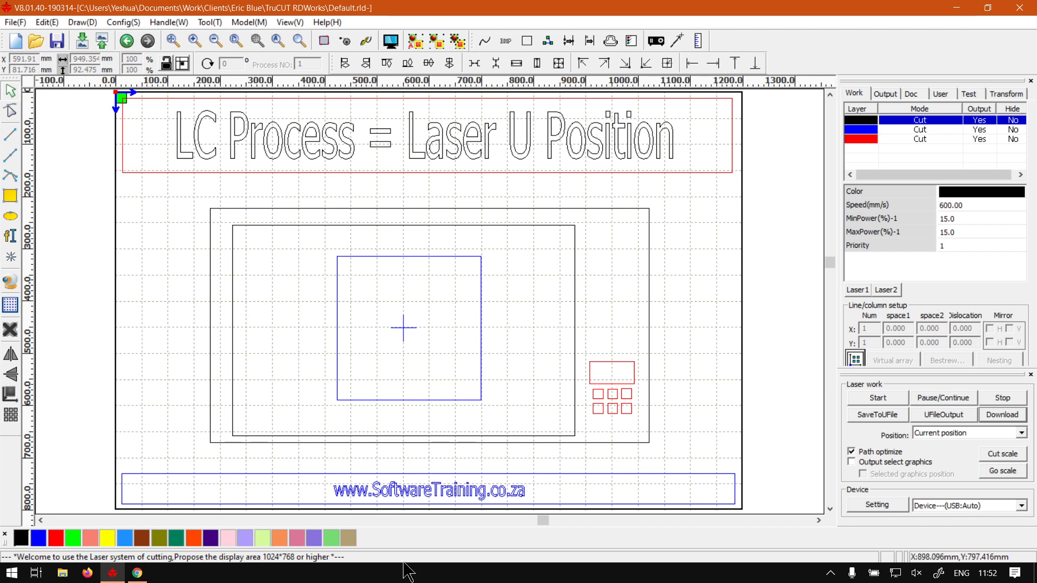
{"action": "mouse_move", "coordinate": [634, 342]}
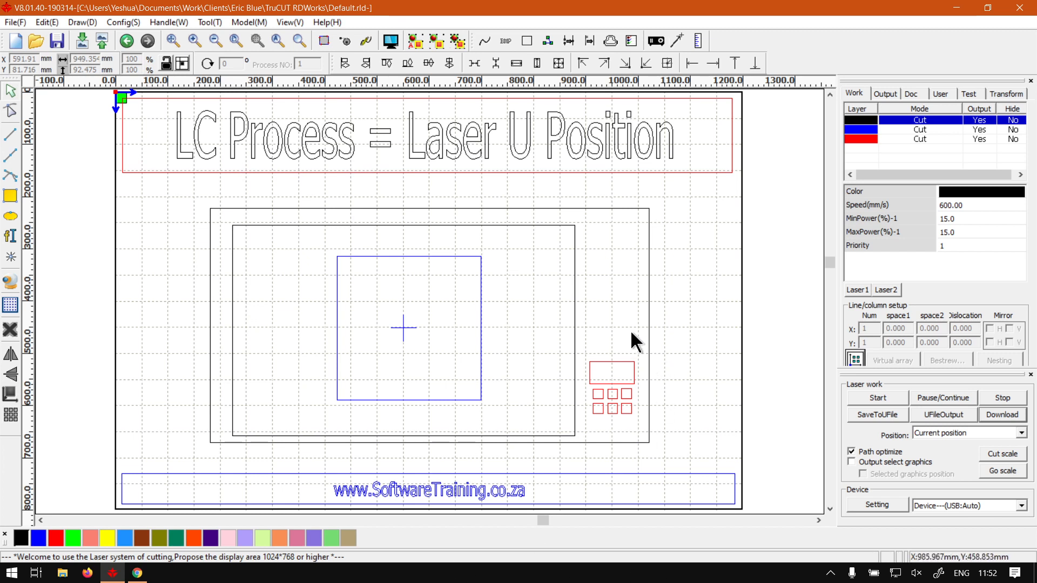
{"action": "mouse_move", "coordinate": [433, 329]}
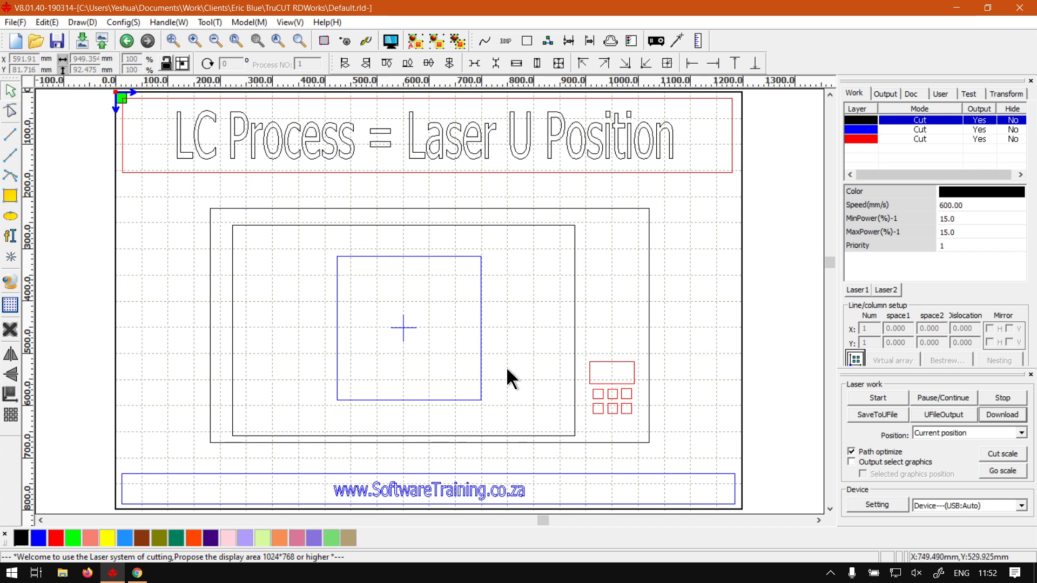
{"action": "mouse_move", "coordinate": [589, 469]}
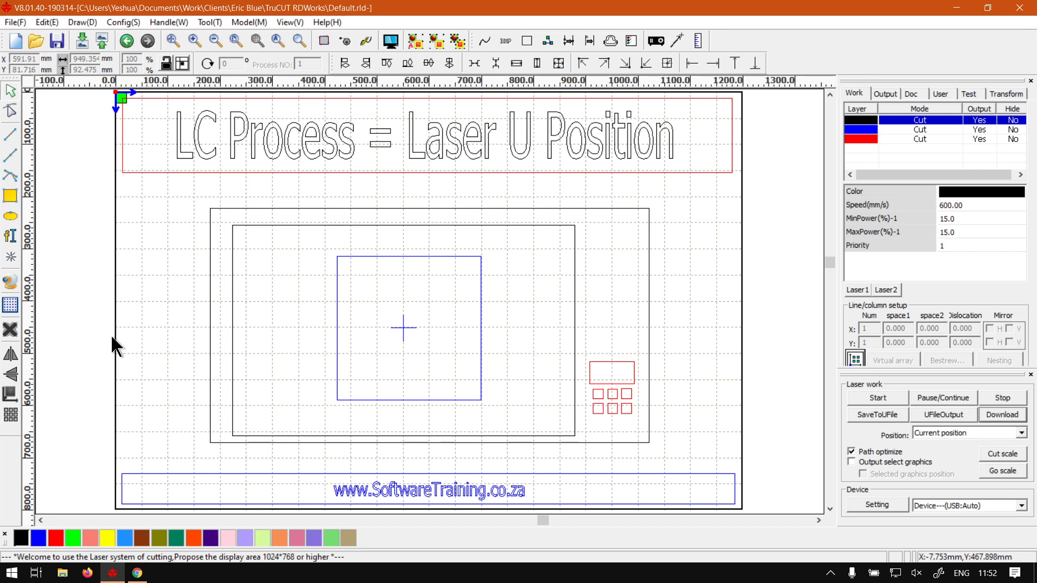
{"action": "mouse_move", "coordinate": [487, 473]}
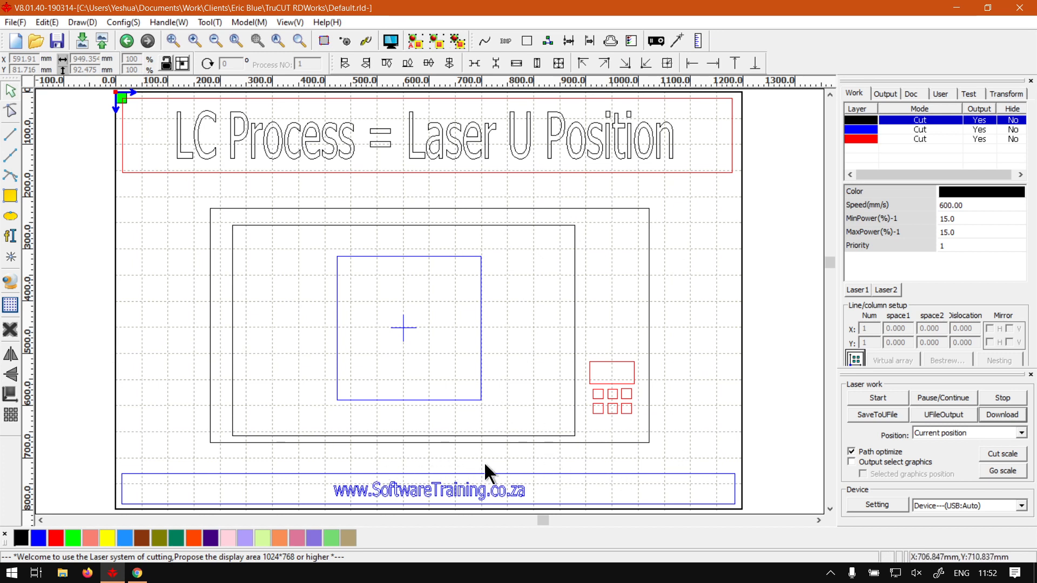
{"action": "mouse_move", "coordinate": [535, 456]}
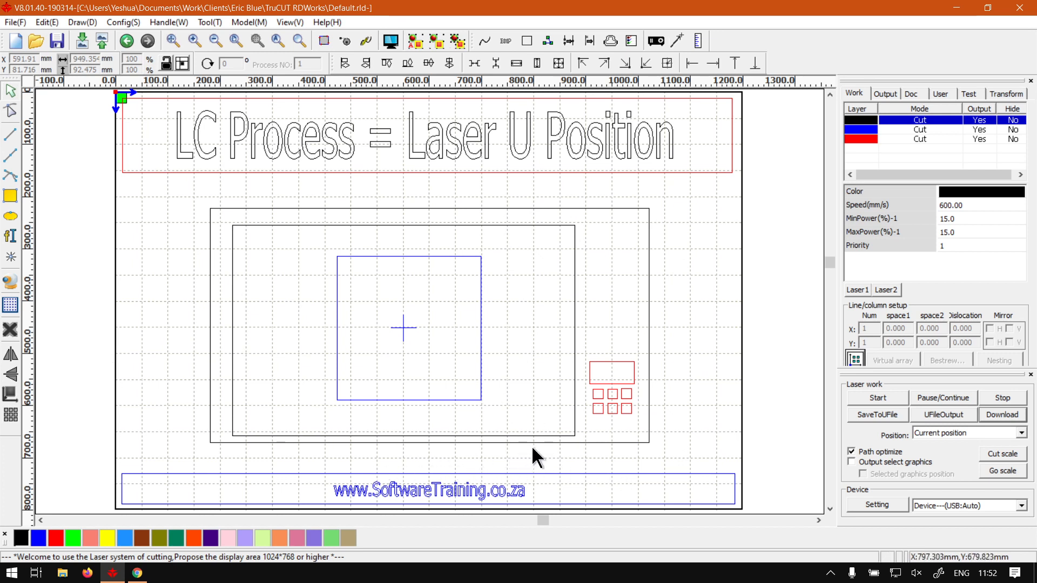
{"action": "mouse_move", "coordinate": [525, 473]}
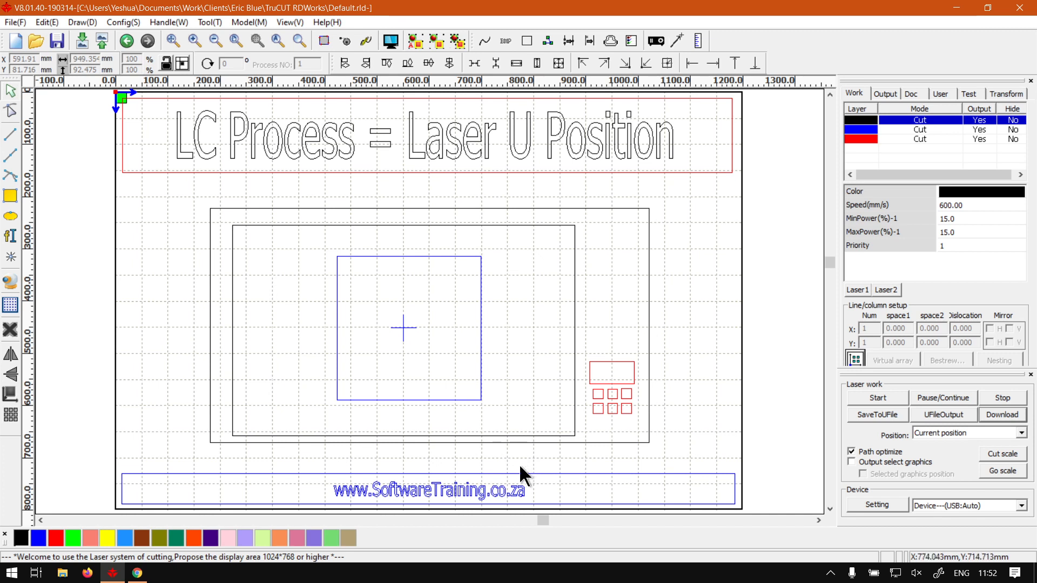
{"action": "mouse_move", "coordinate": [529, 459]}
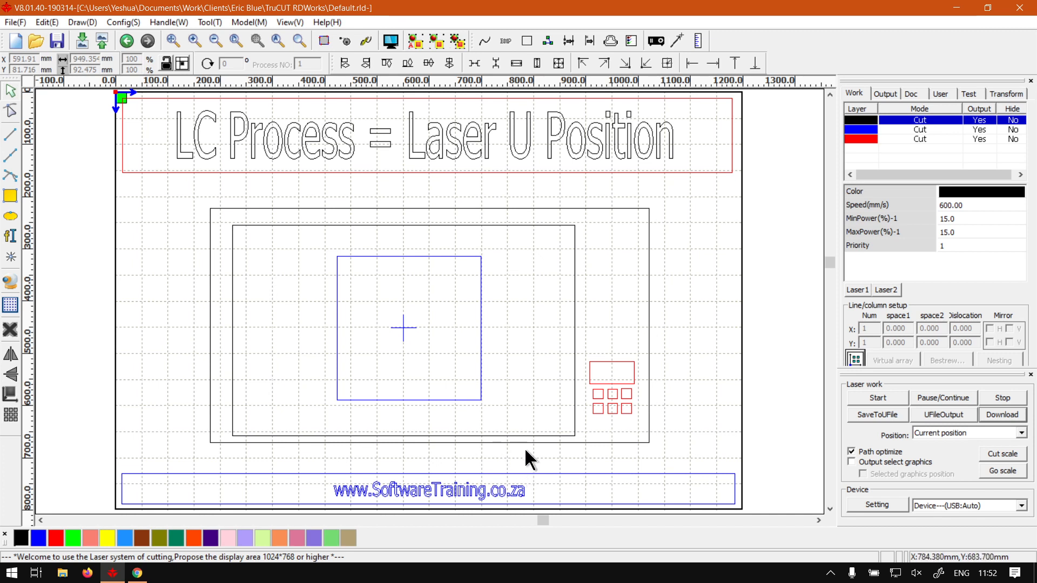
{"action": "mouse_move", "coordinate": [477, 457]}
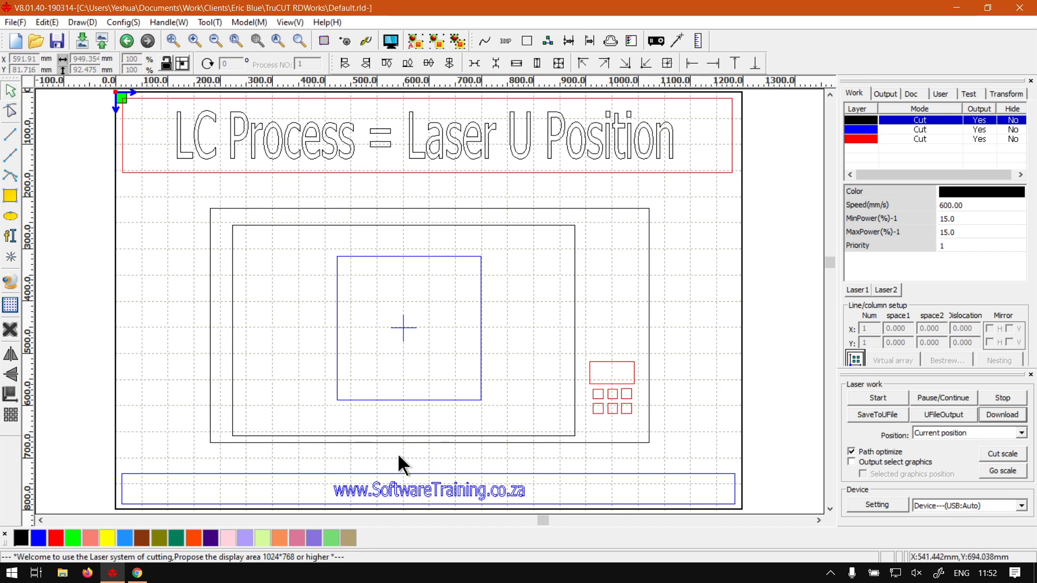
{"action": "mouse_move", "coordinate": [509, 336]}
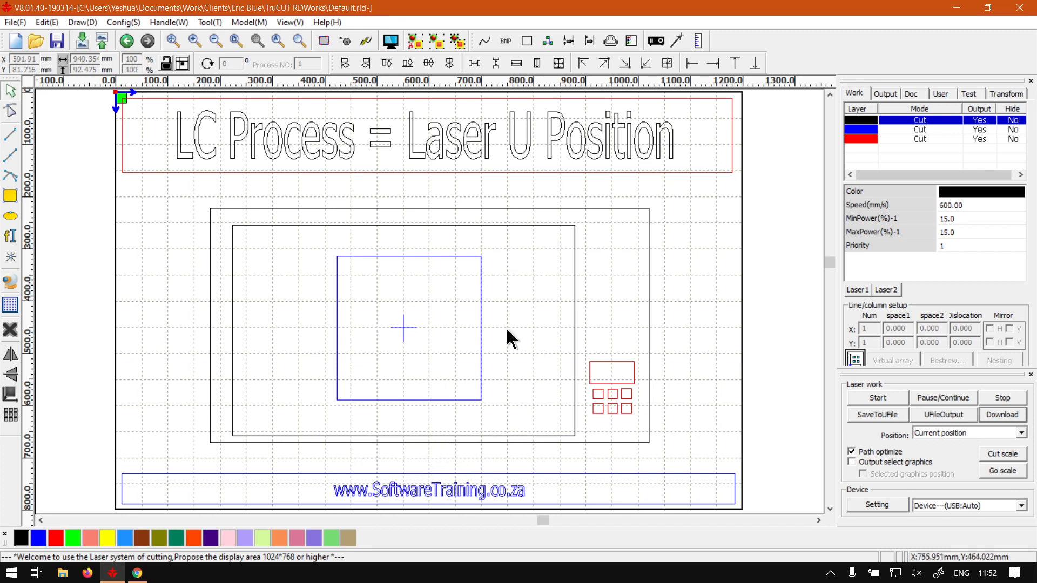
{"action": "mouse_move", "coordinate": [1010, 221]}
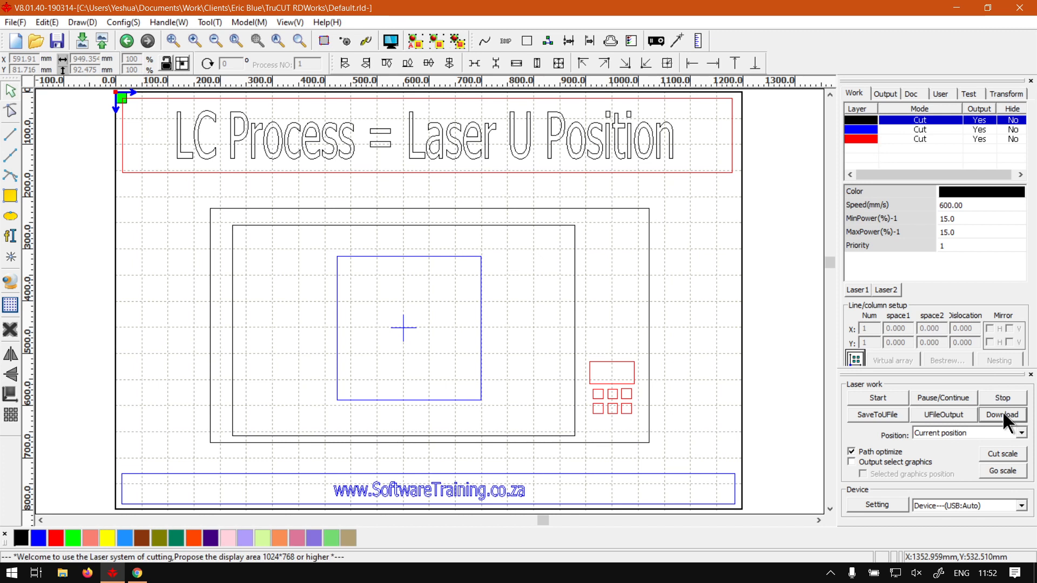
{"action": "mouse_move", "coordinate": [644, 236]}
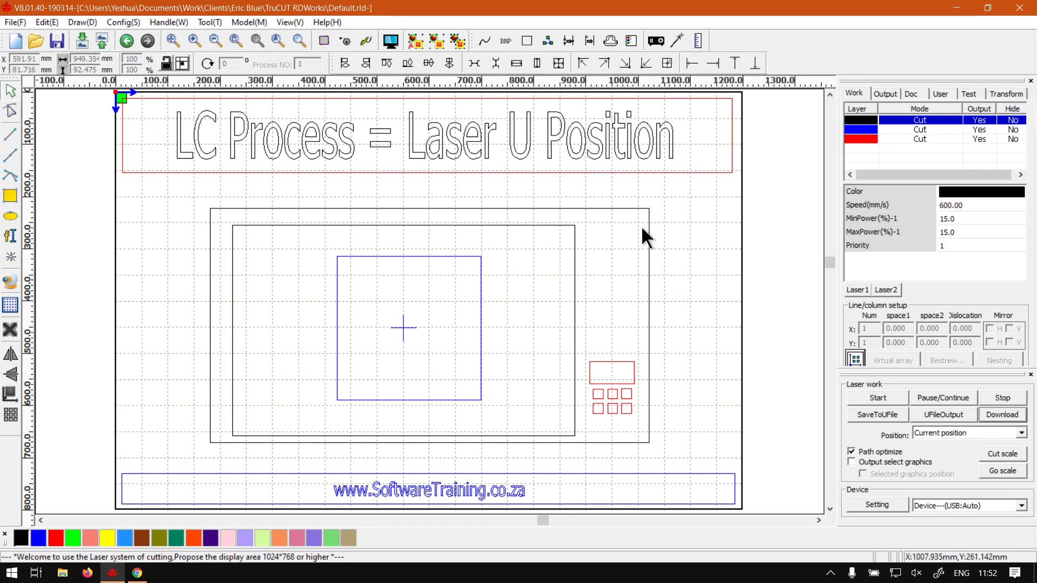
{"action": "mouse_move", "coordinate": [652, 424]}
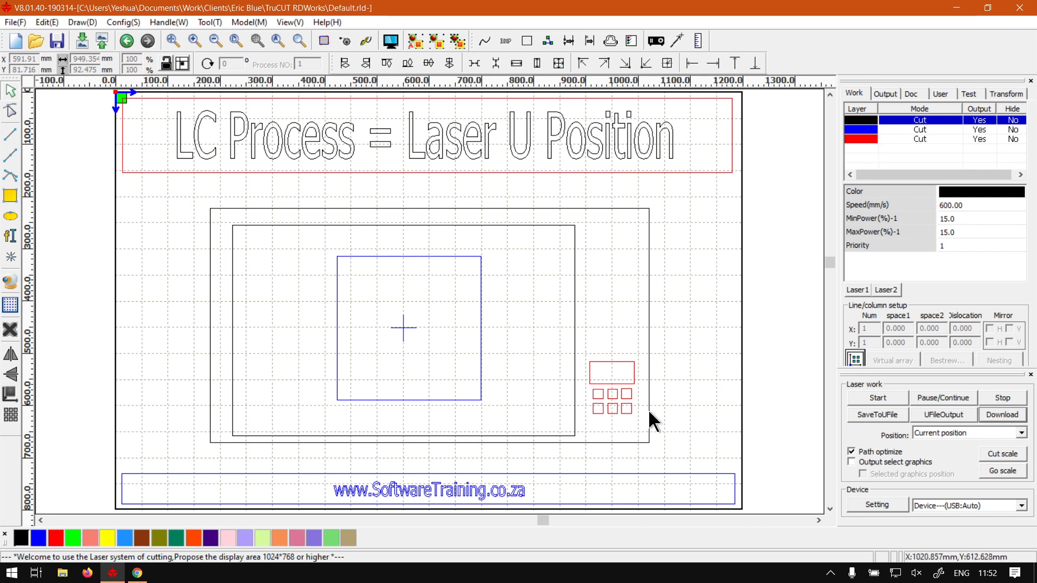
{"action": "mouse_move", "coordinate": [318, 369]}
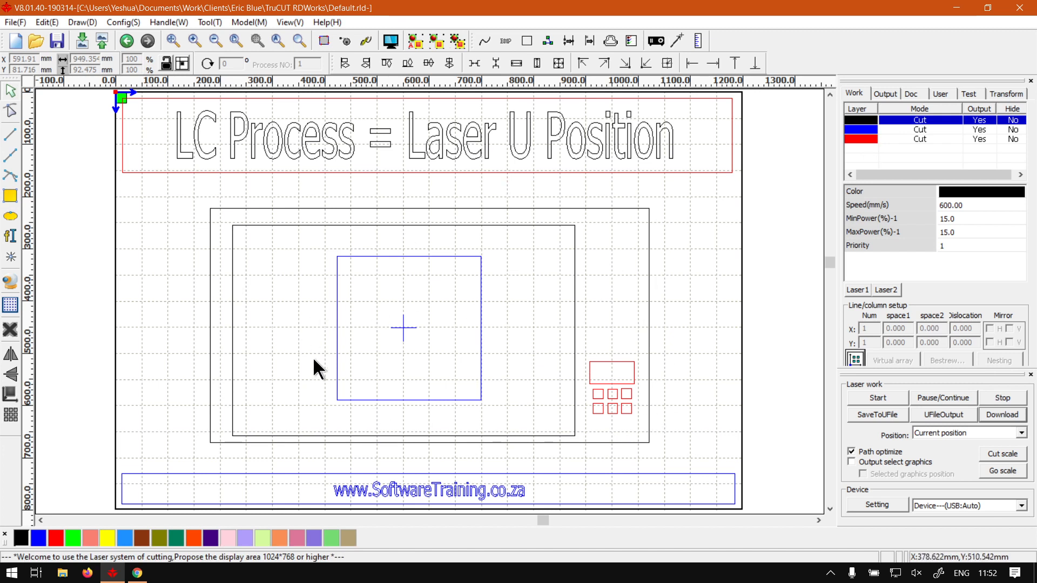
{"action": "mouse_move", "coordinate": [562, 443]}
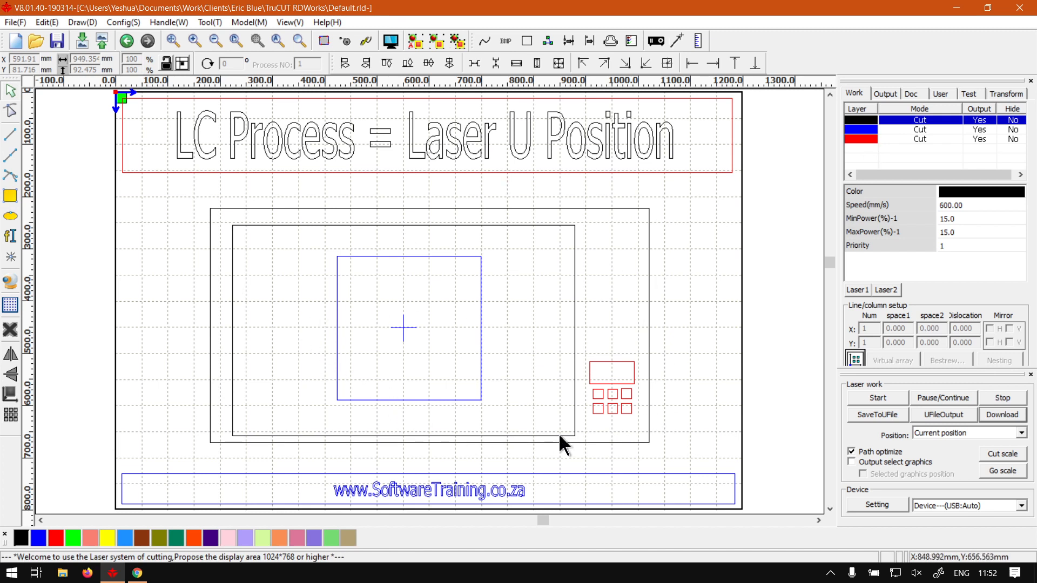
{"action": "mouse_move", "coordinate": [475, 350]}
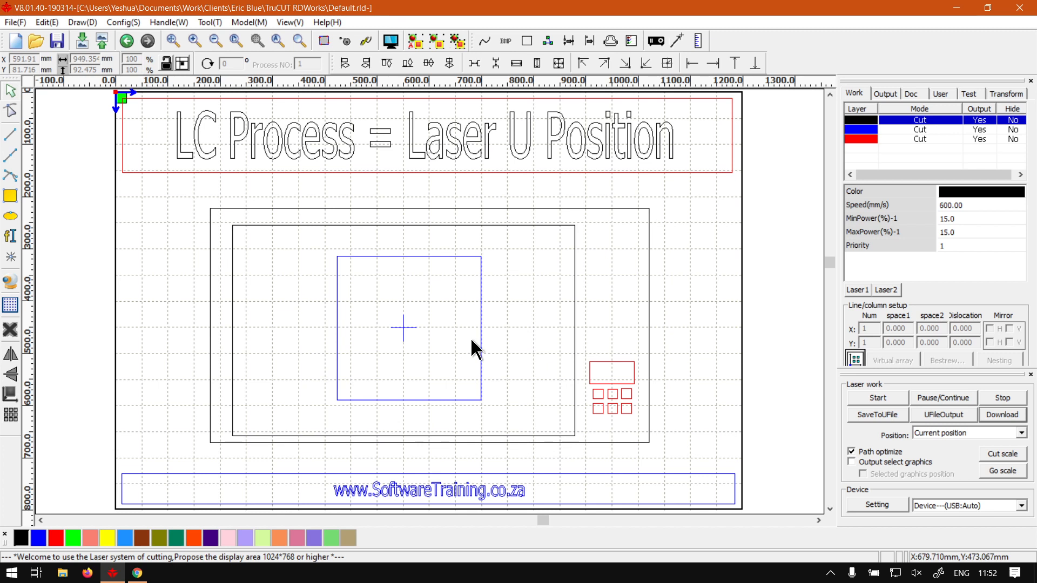
{"action": "mouse_move", "coordinate": [420, 383]}
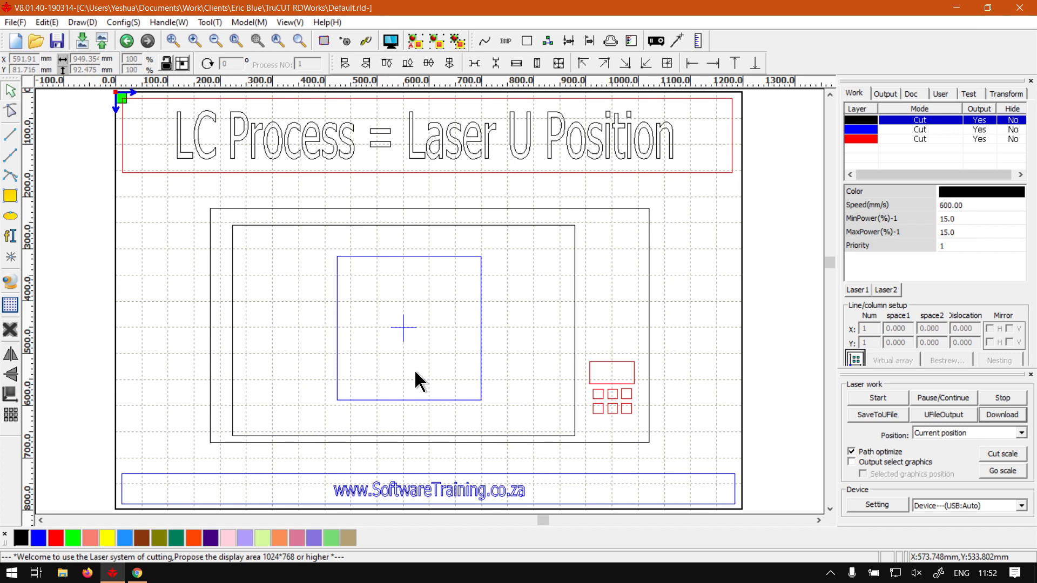
{"action": "mouse_move", "coordinate": [489, 413]}
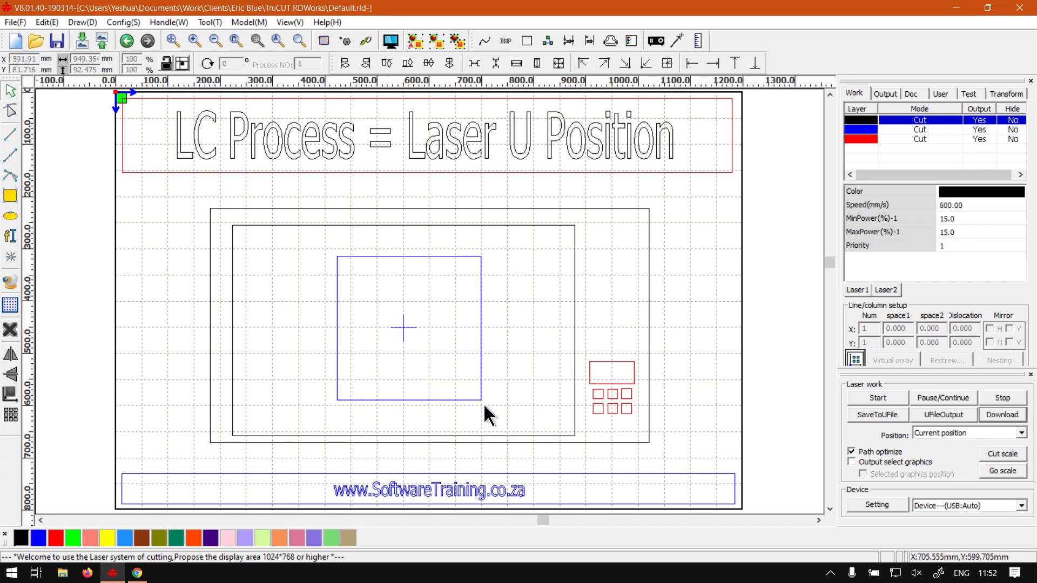
- Drag the blue material square into the inner bed rectangle's top-left corner
{"action": "left_click", "coordinate": [408, 327]}
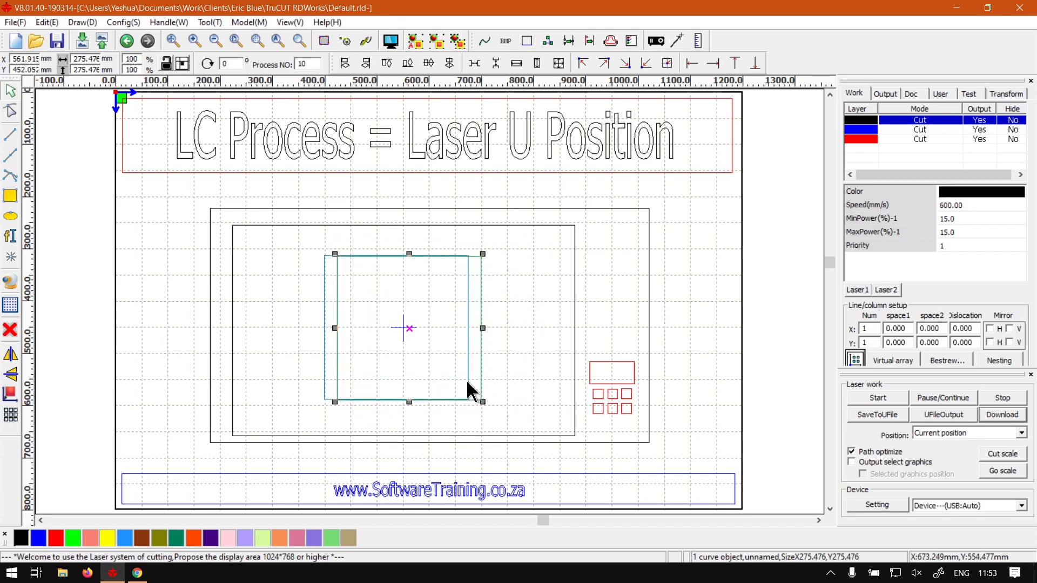
{"action": "left_click_drag", "start_coordinate": [483, 389], "coordinate": [410, 380]}
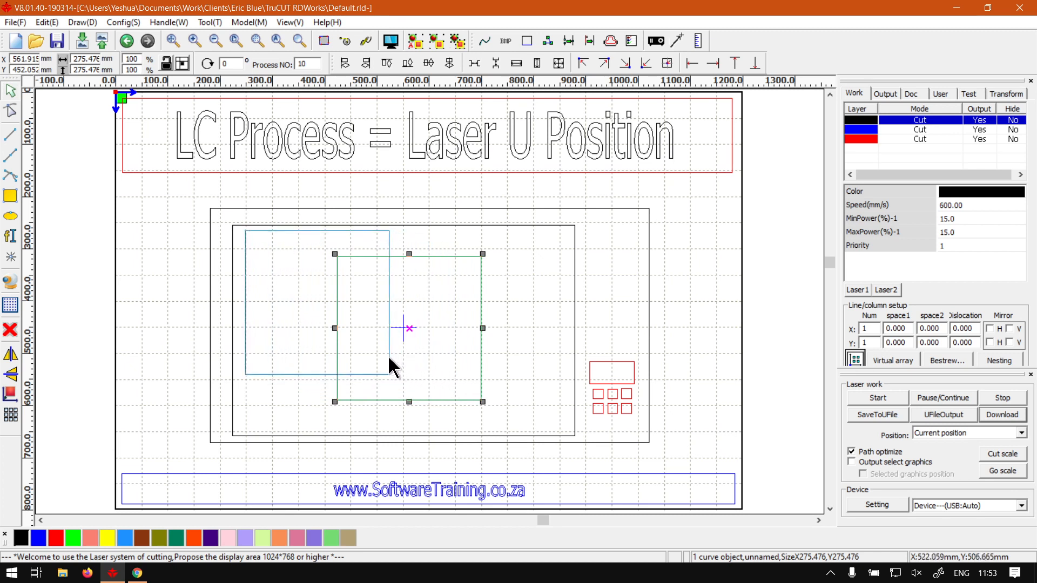
{"action": "left_click_drag", "start_coordinate": [394, 367], "coordinate": [383, 367]}
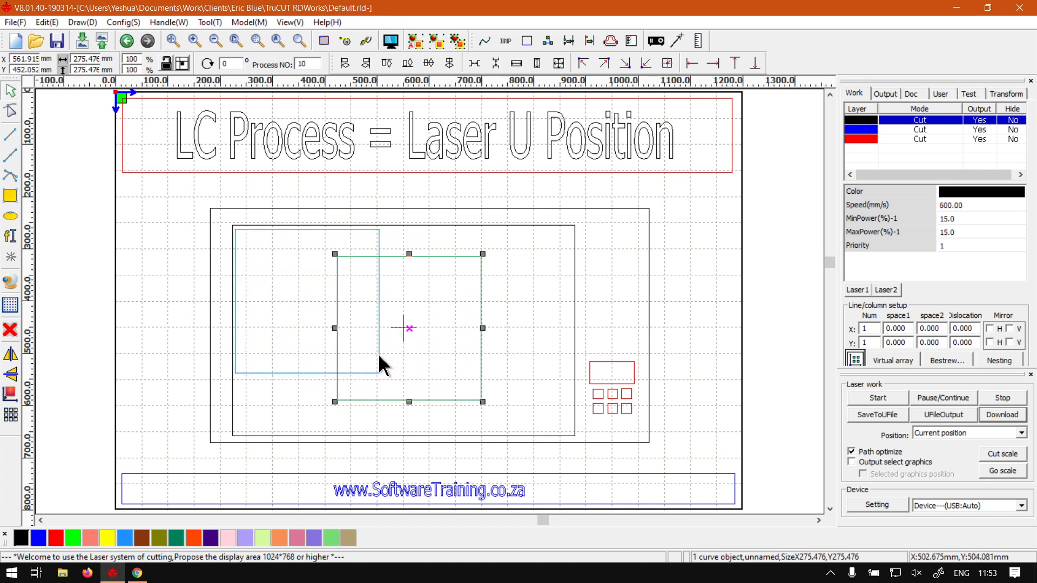
{"action": "left_click_drag", "start_coordinate": [408, 327], "coordinate": [307, 300]}
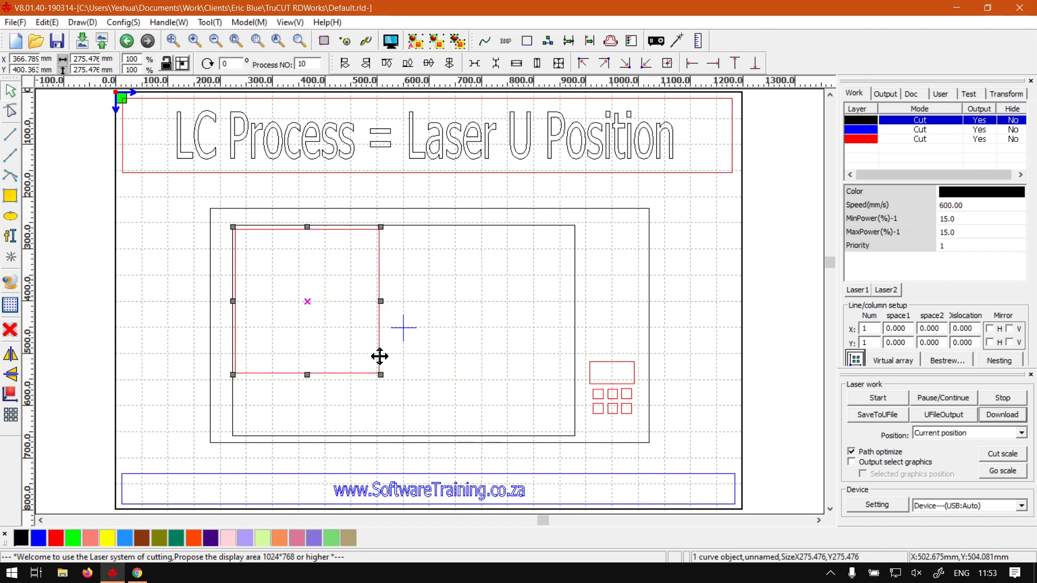
{"action": "mouse_move", "coordinate": [441, 306]}
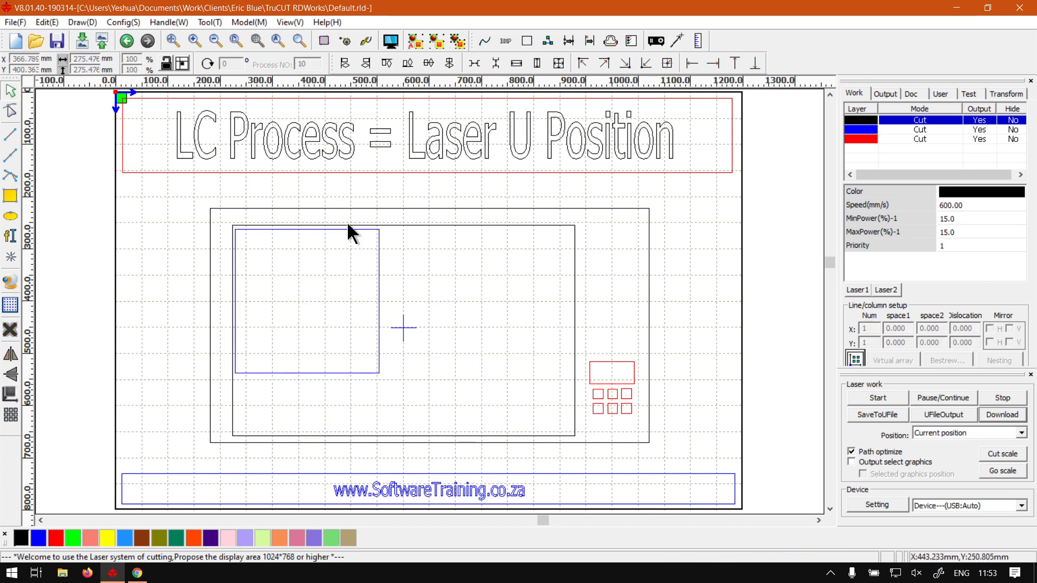
{"action": "mouse_move", "coordinate": [304, 410]}
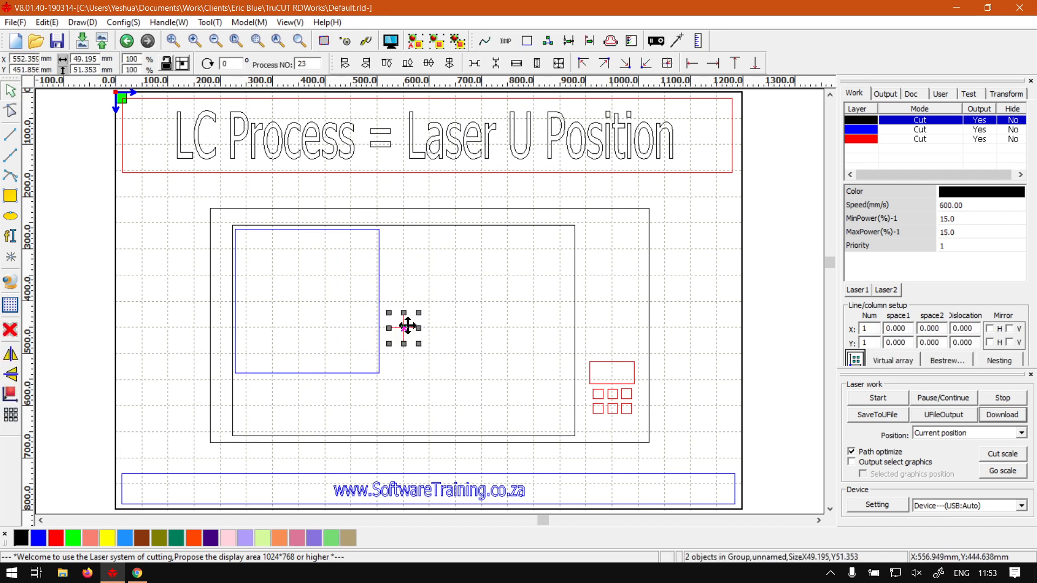
{"action": "mouse_move", "coordinate": [556, 430]}
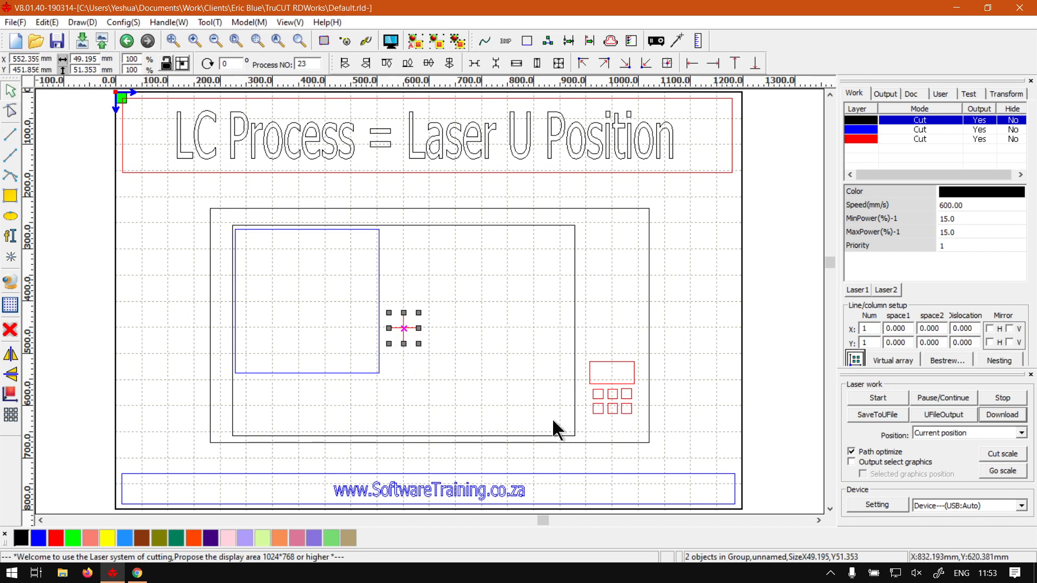
{"action": "mouse_move", "coordinate": [621, 447]}
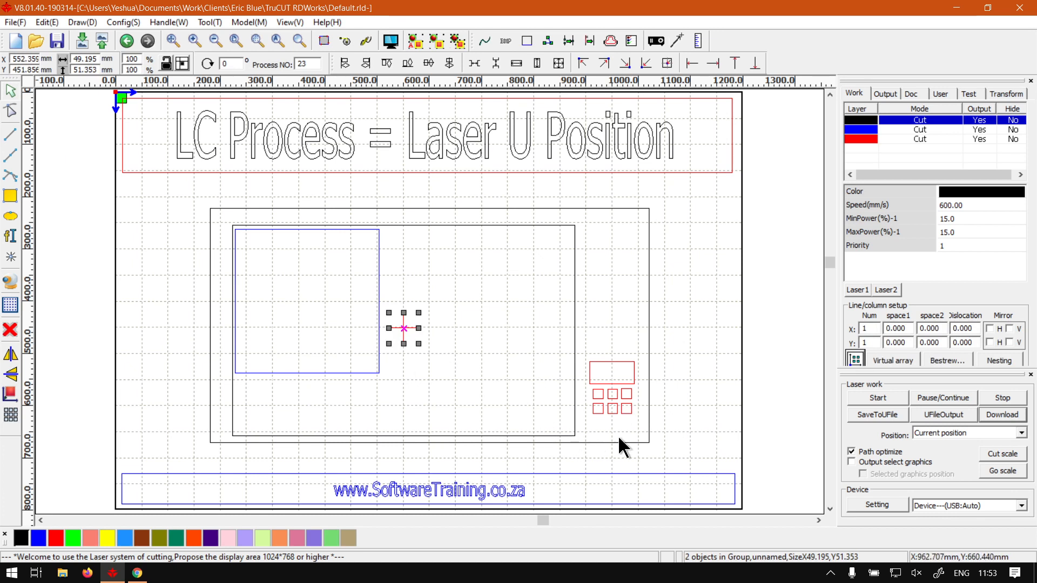
{"action": "mouse_move", "coordinate": [709, 380]}
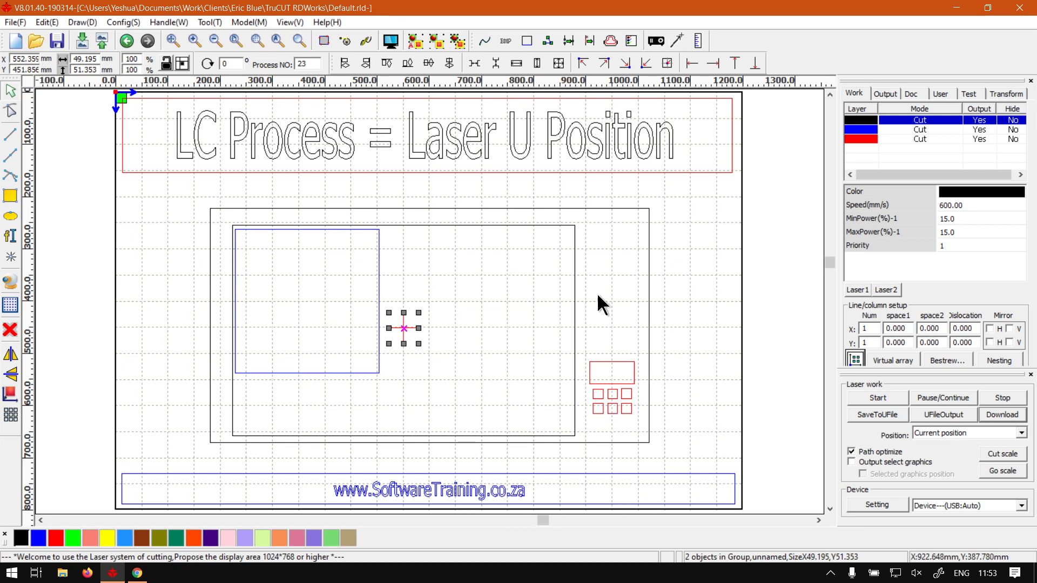
{"action": "mouse_move", "coordinate": [396, 297]}
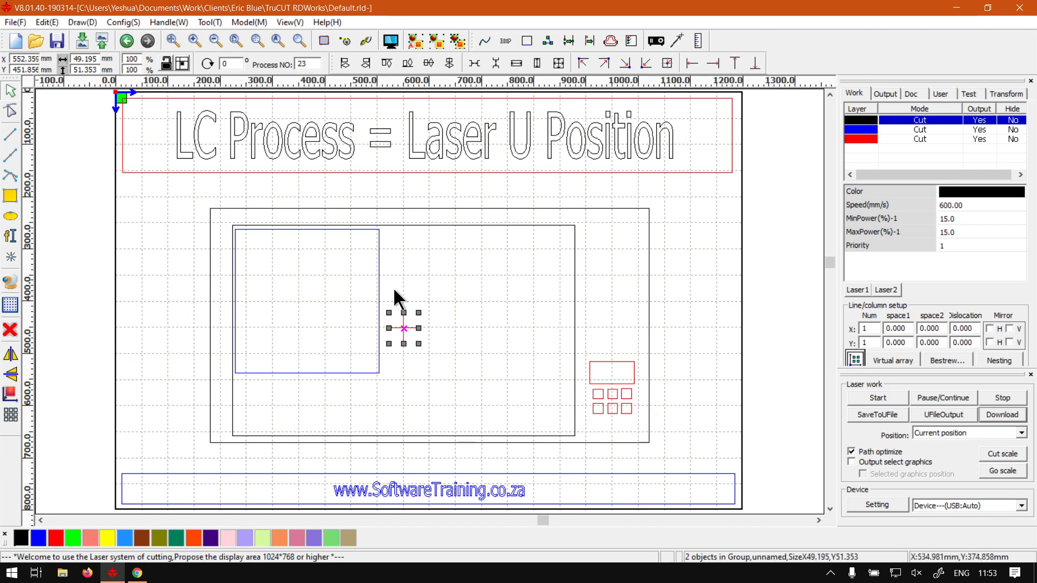
{"action": "mouse_move", "coordinate": [627, 343]}
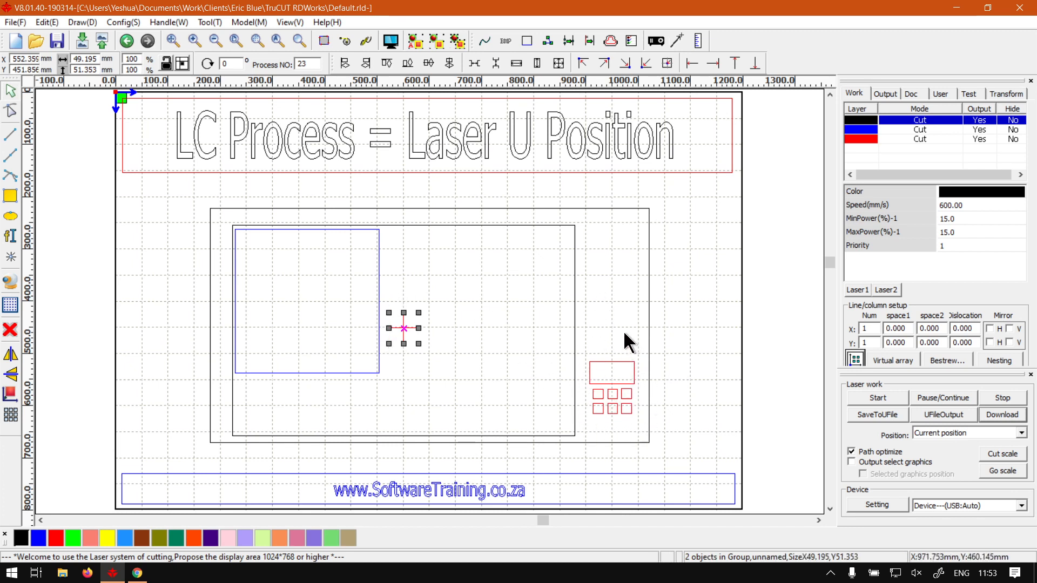
{"action": "mouse_move", "coordinate": [407, 311]}
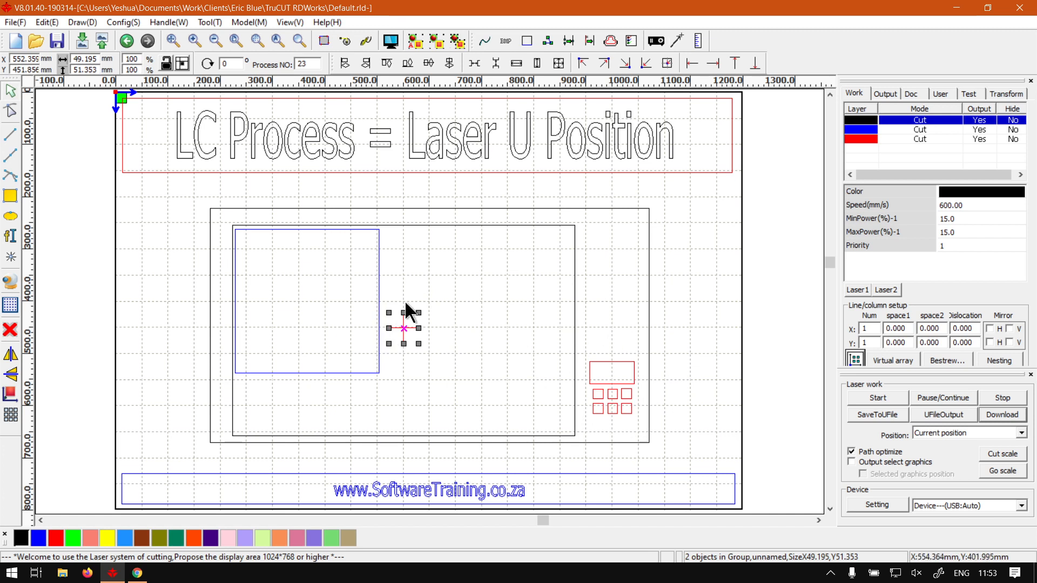
{"action": "mouse_move", "coordinate": [496, 337]}
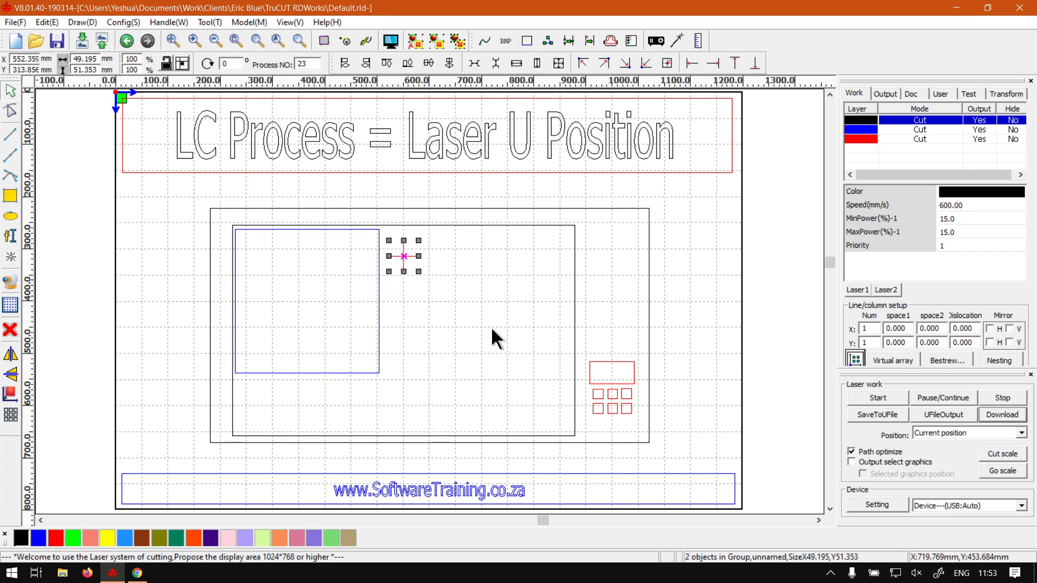
- Drag the grouped laser head marker so its cross sits on the blue square's top-left corner
{"action": "left_click_drag", "start_coordinate": [403, 257], "coordinate": [224, 251]}
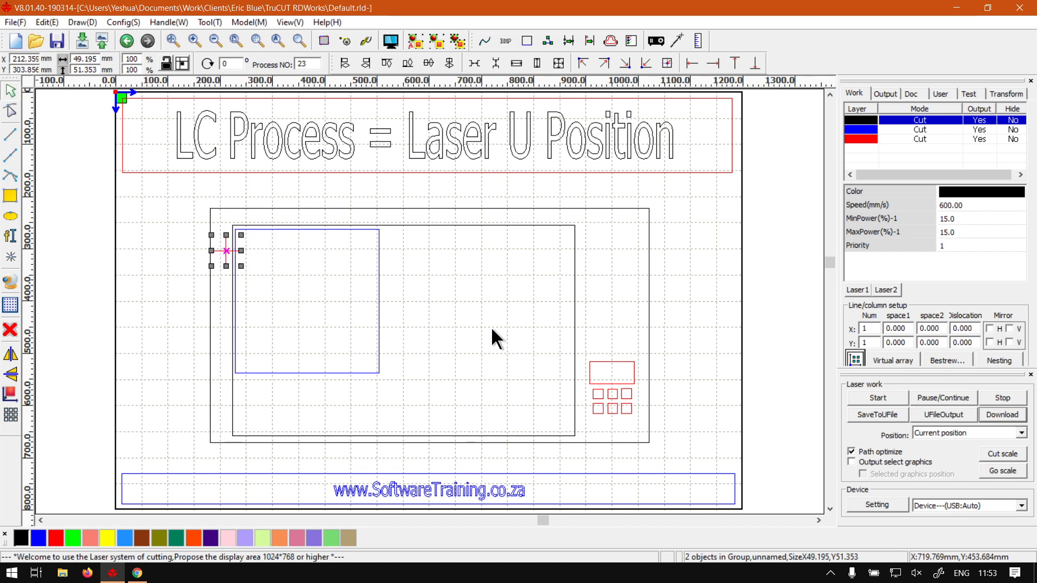
{"action": "left_click_drag", "start_coordinate": [227, 250], "coordinate": [243, 235]}
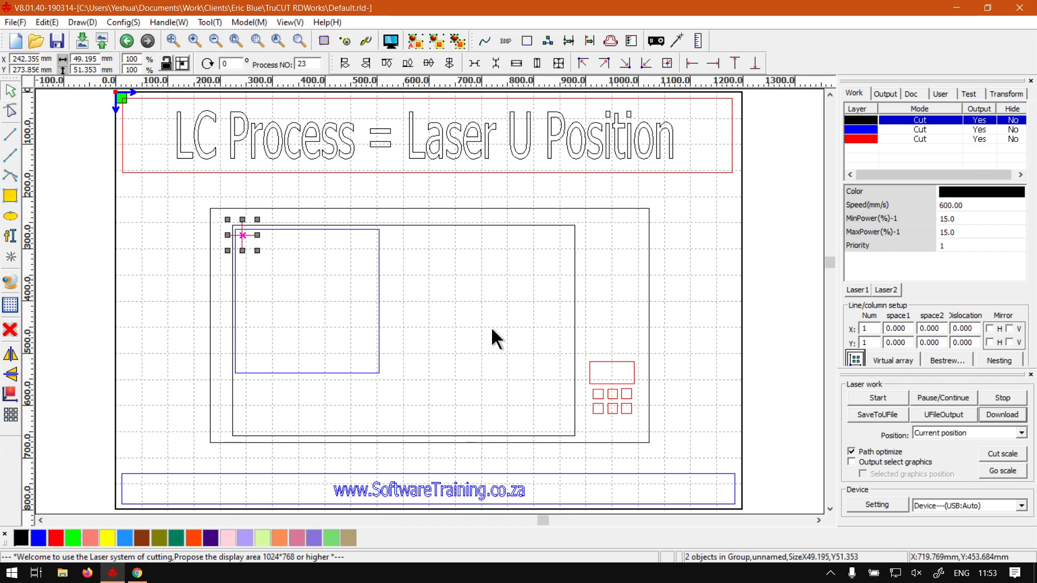
{"action": "mouse_move", "coordinate": [518, 309]}
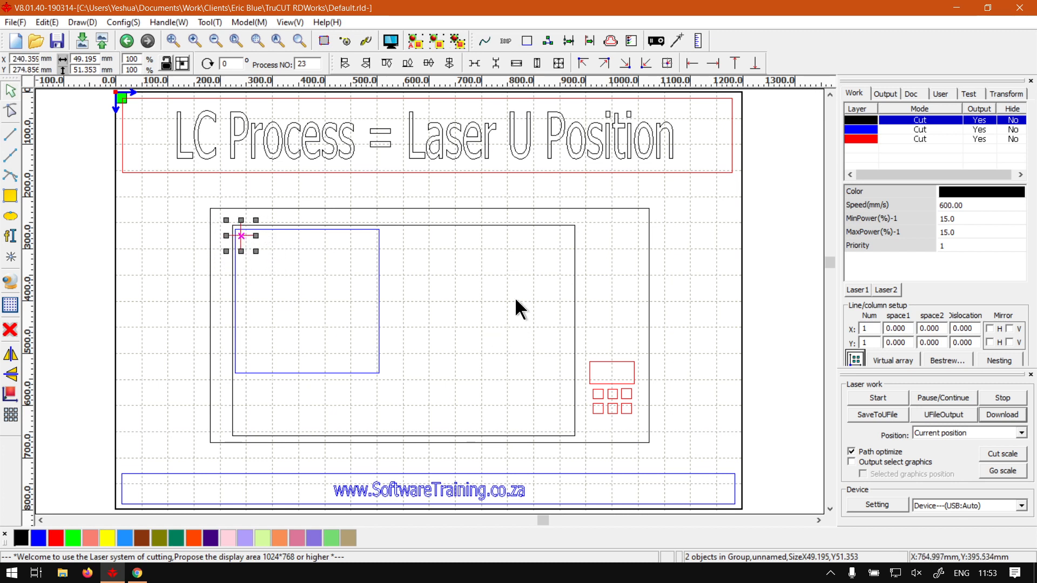
{"action": "mouse_move", "coordinate": [257, 251]}
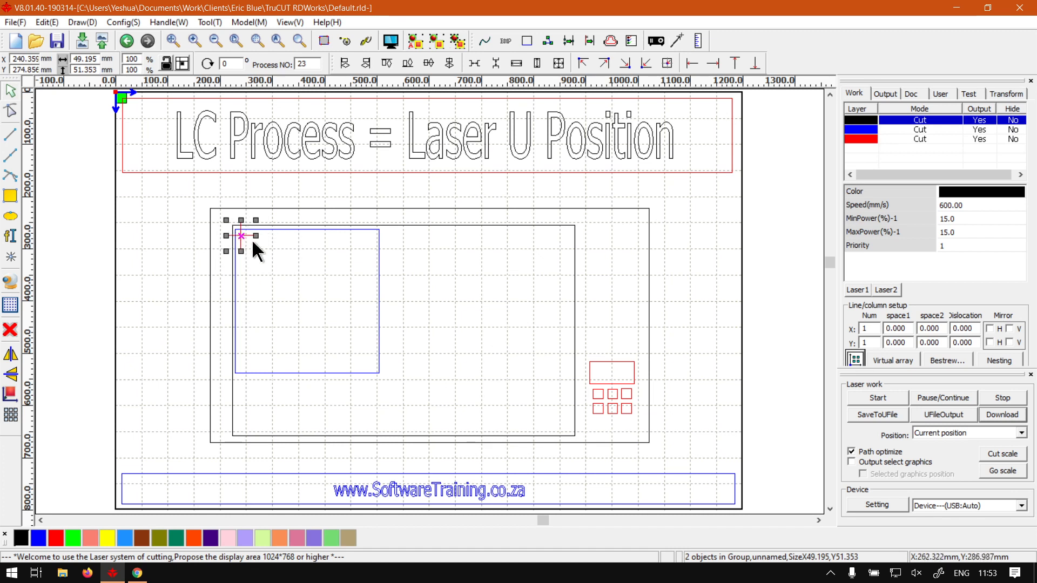
{"action": "mouse_move", "coordinate": [263, 253]}
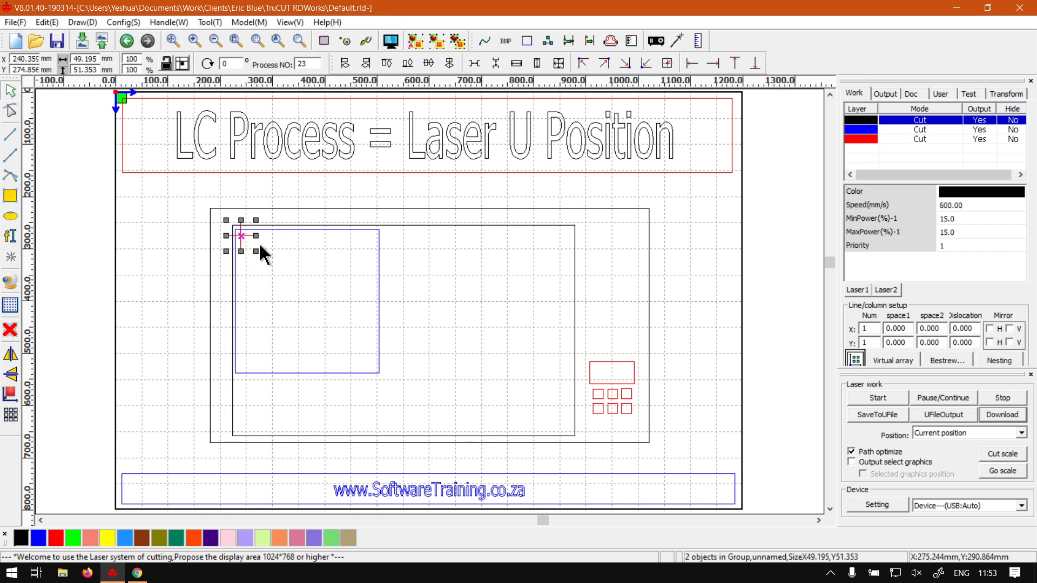
{"action": "mouse_move", "coordinate": [337, 275]}
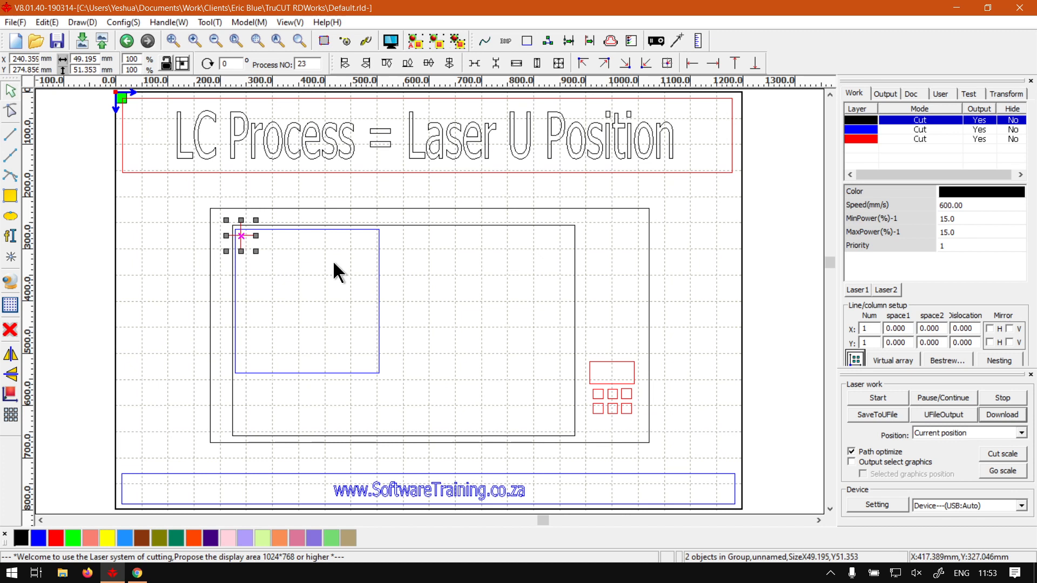
{"action": "mouse_move", "coordinate": [423, 269]}
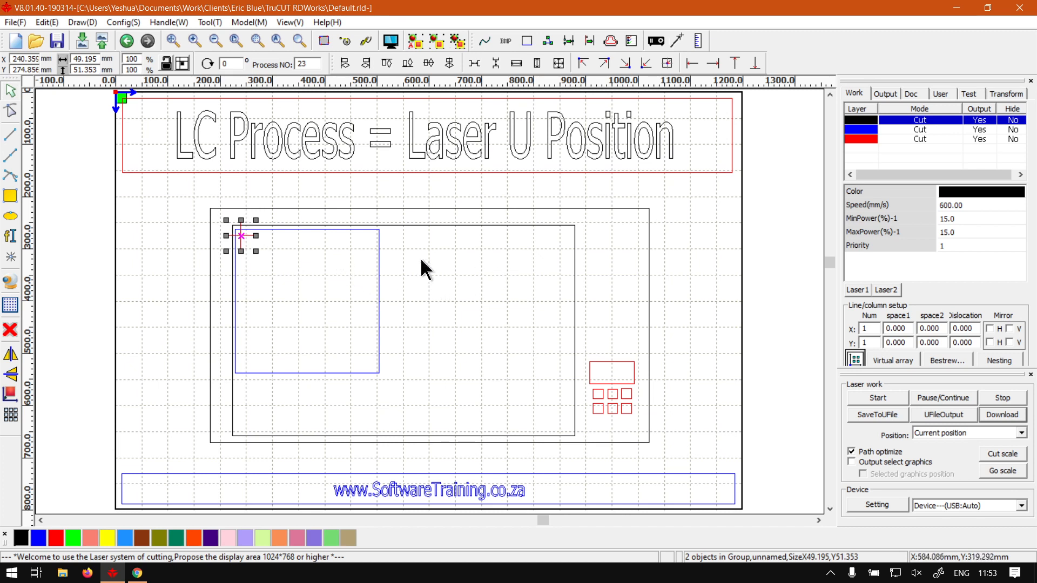
{"action": "left_click", "coordinate": [713, 424]}
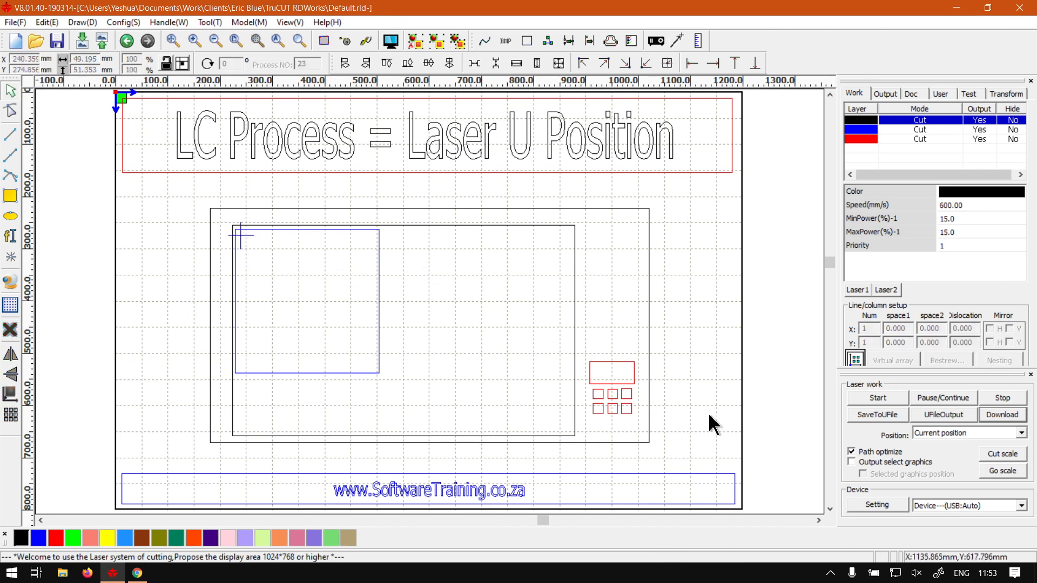
{"action": "left_click", "coordinate": [241, 236]}
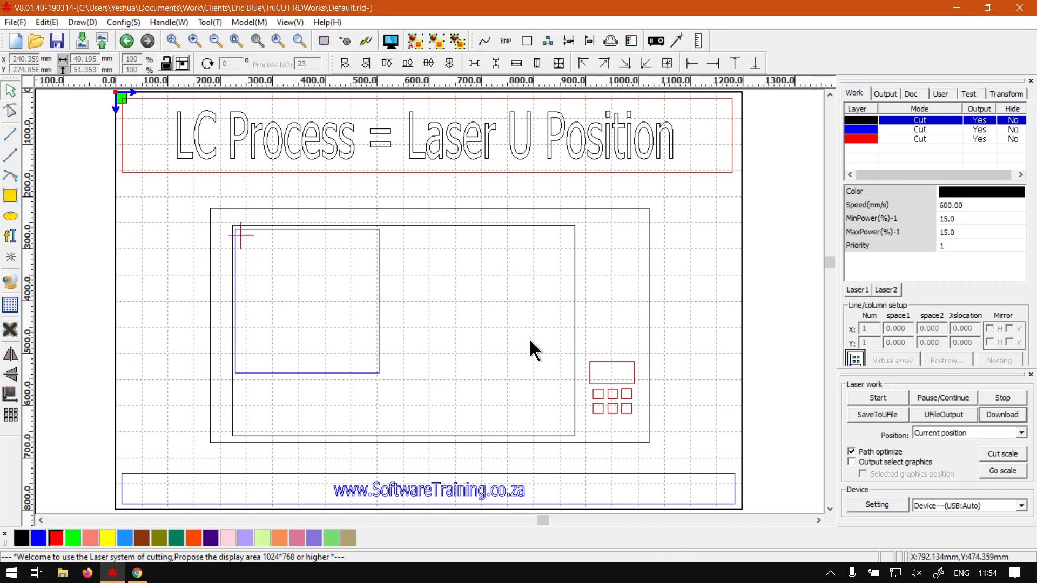
{"action": "mouse_move", "coordinate": [529, 344]}
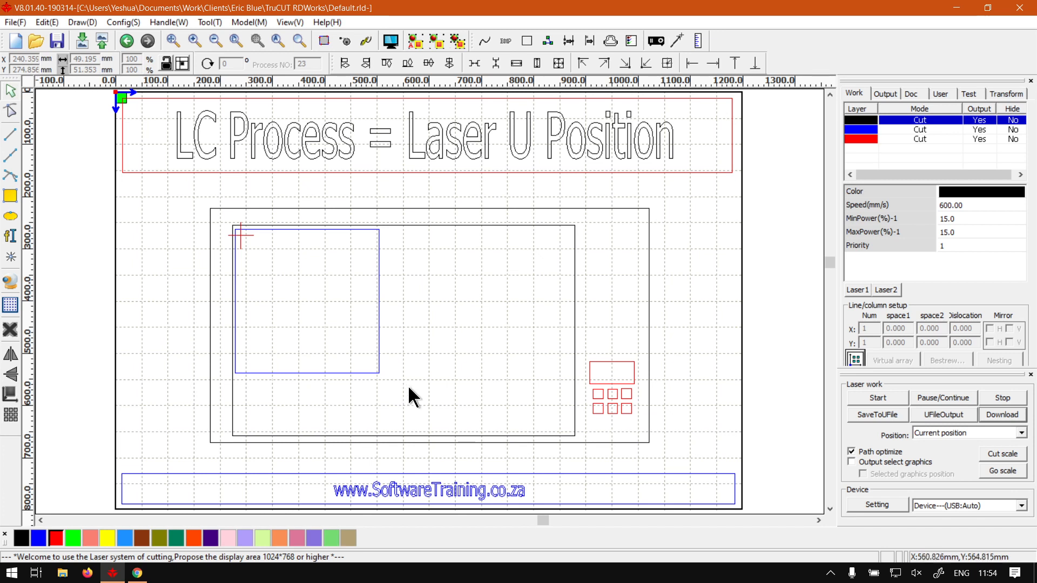
{"action": "mouse_move", "coordinate": [498, 318]}
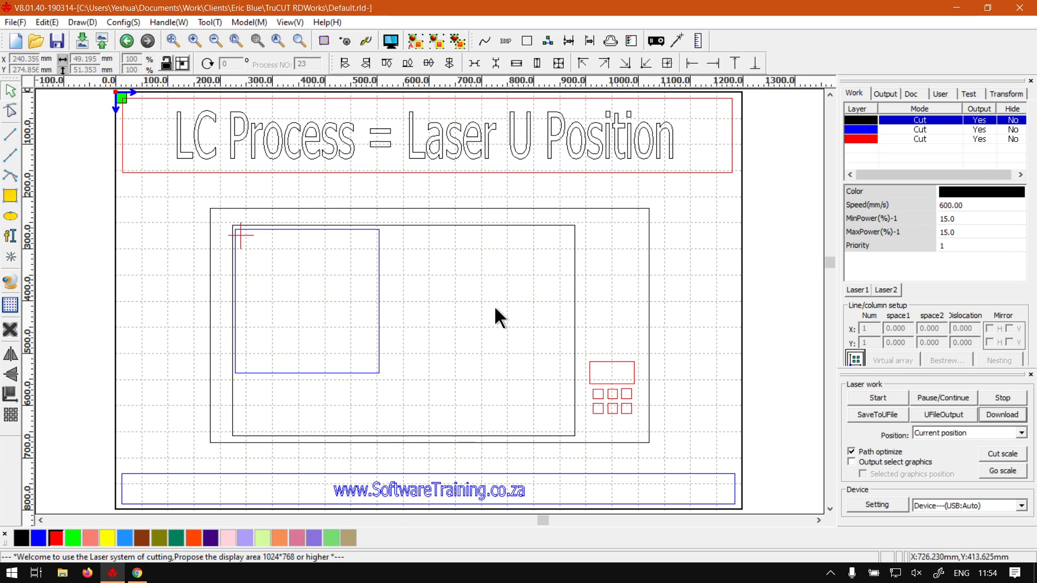
{"action": "mouse_move", "coordinate": [332, 303]}
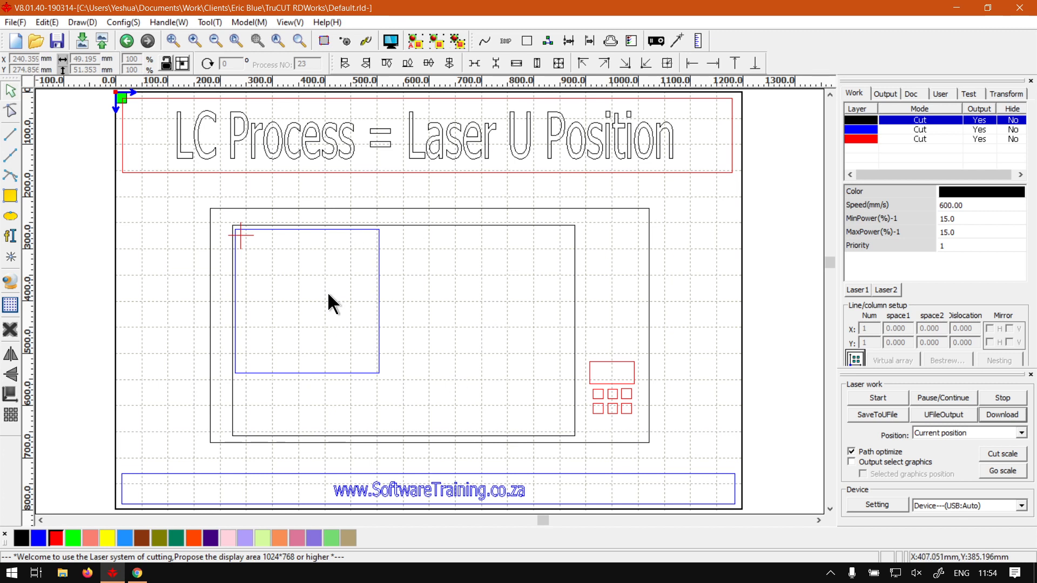
{"action": "mouse_move", "coordinate": [330, 303]}
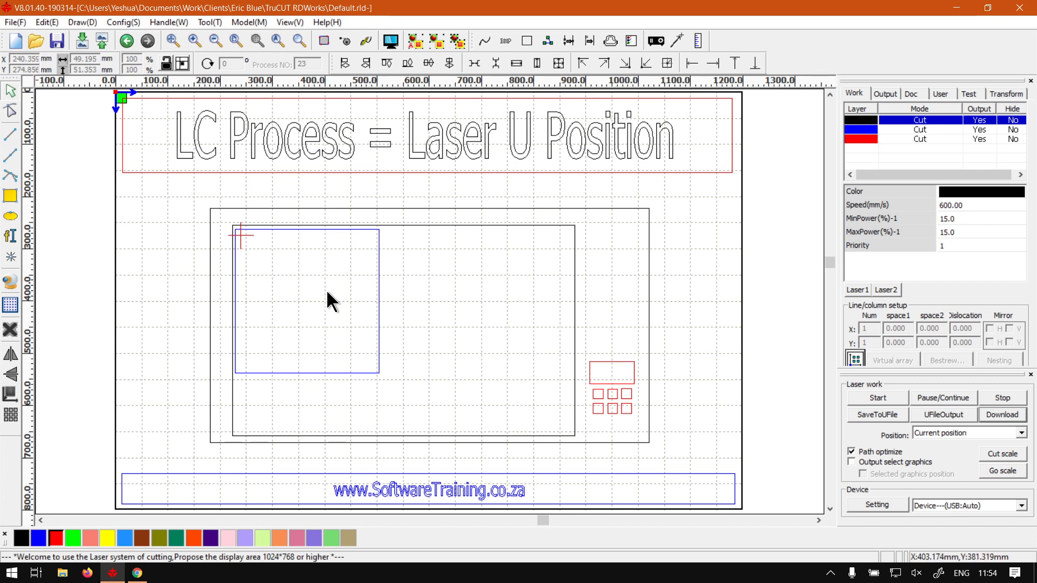
{"action": "mouse_move", "coordinate": [466, 186]}
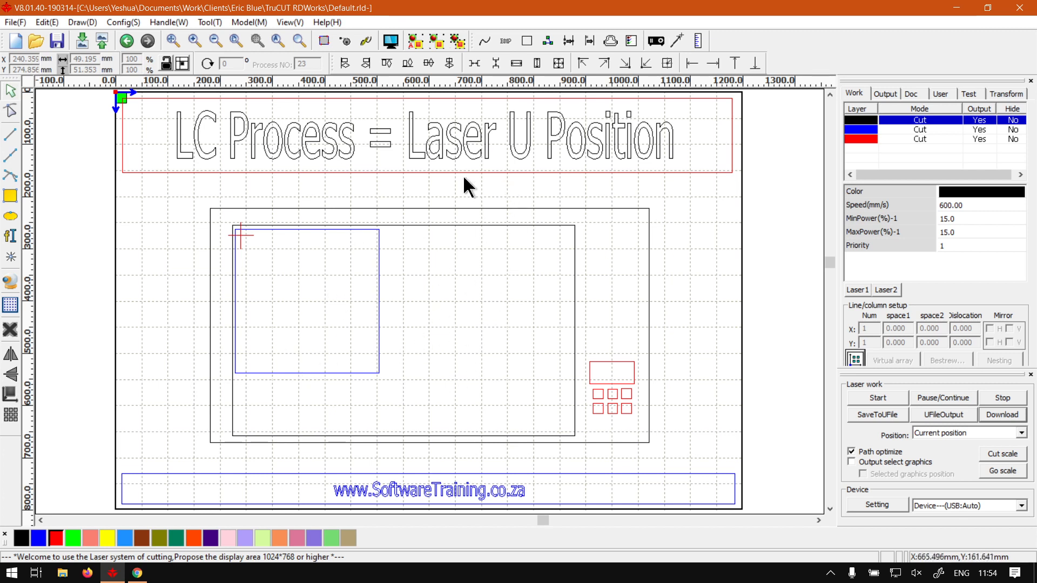
{"action": "mouse_move", "coordinate": [373, 294]}
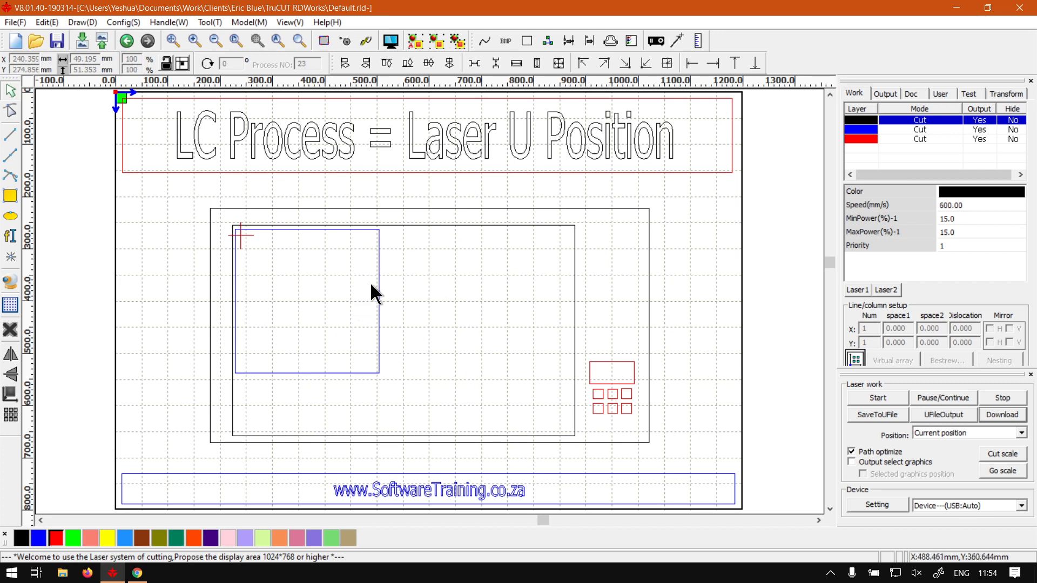
{"action": "mouse_move", "coordinate": [397, 288]}
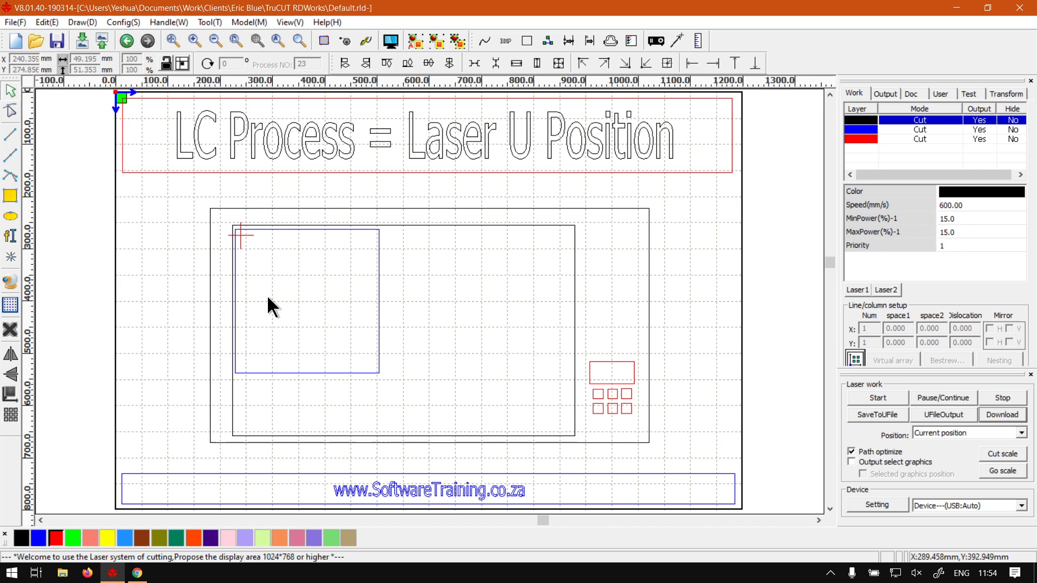
{"action": "mouse_move", "coordinate": [265, 332]}
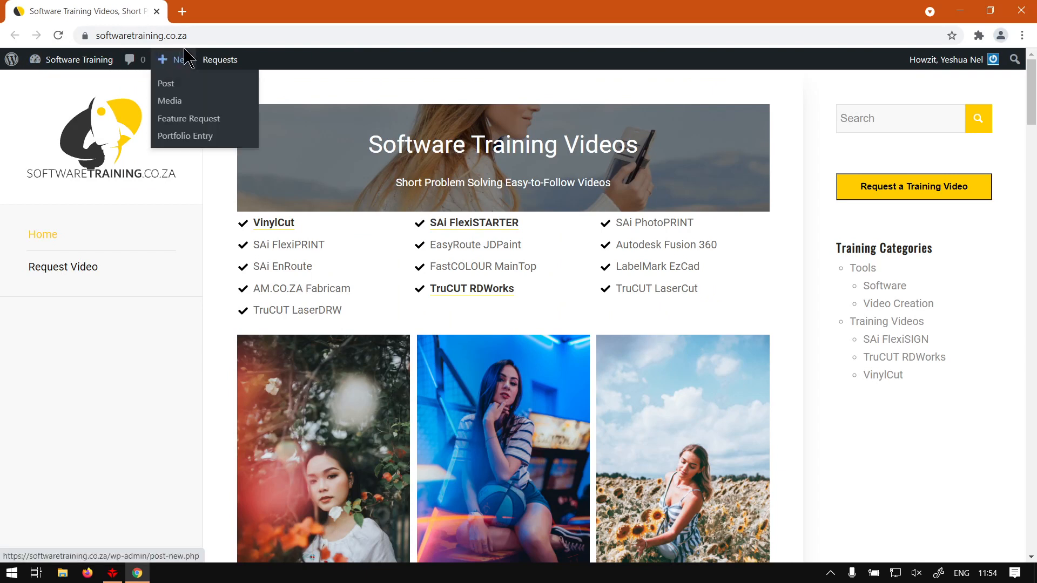
{"action": "mouse_move", "coordinate": [724, 254]}
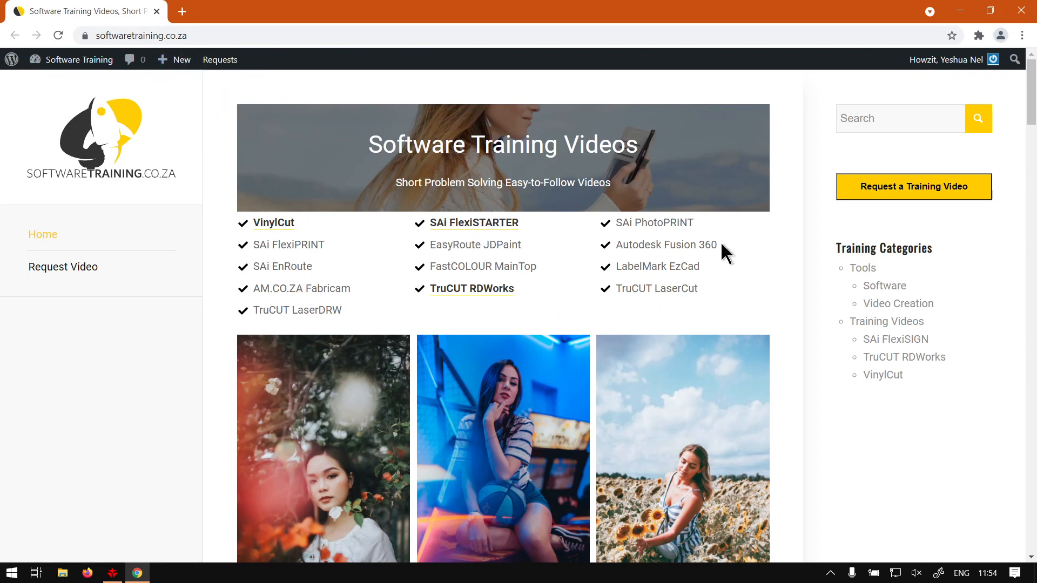
{"action": "mouse_move", "coordinate": [492, 204]}
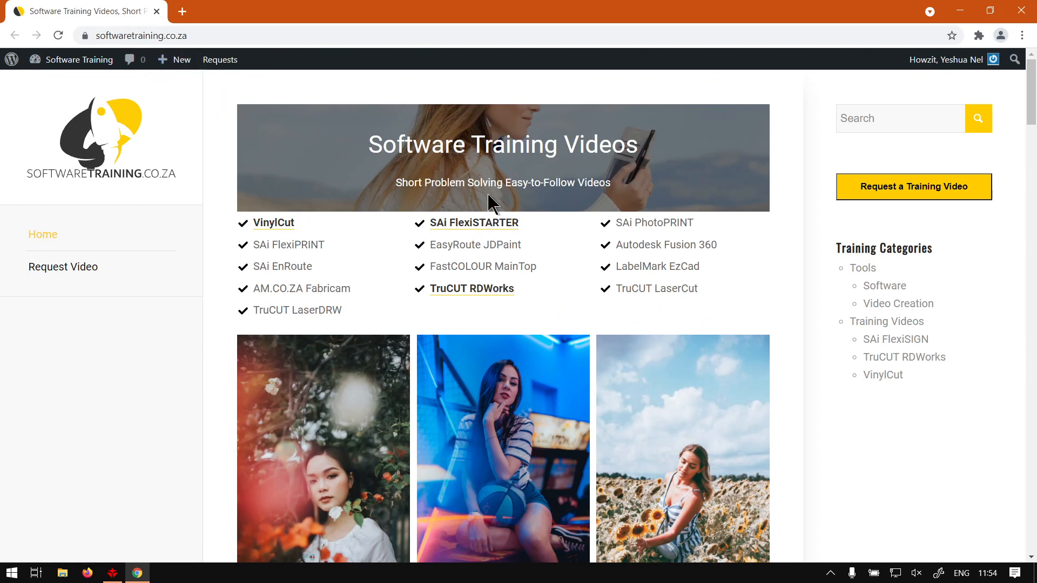
{"action": "mouse_move", "coordinate": [930, 159]}
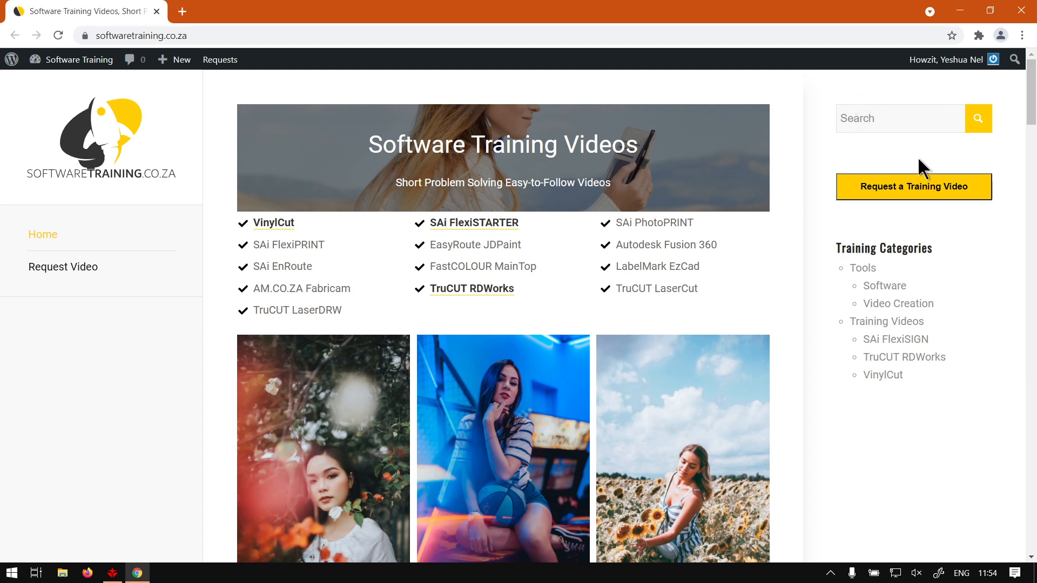
{"action": "mouse_move", "coordinate": [934, 217]}
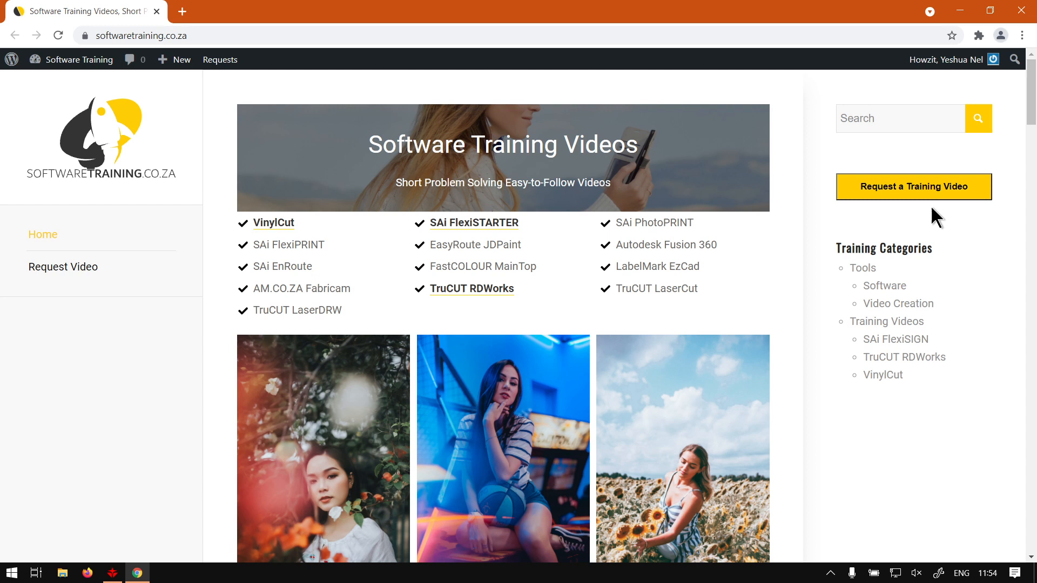
{"action": "mouse_move", "coordinate": [892, 209]}
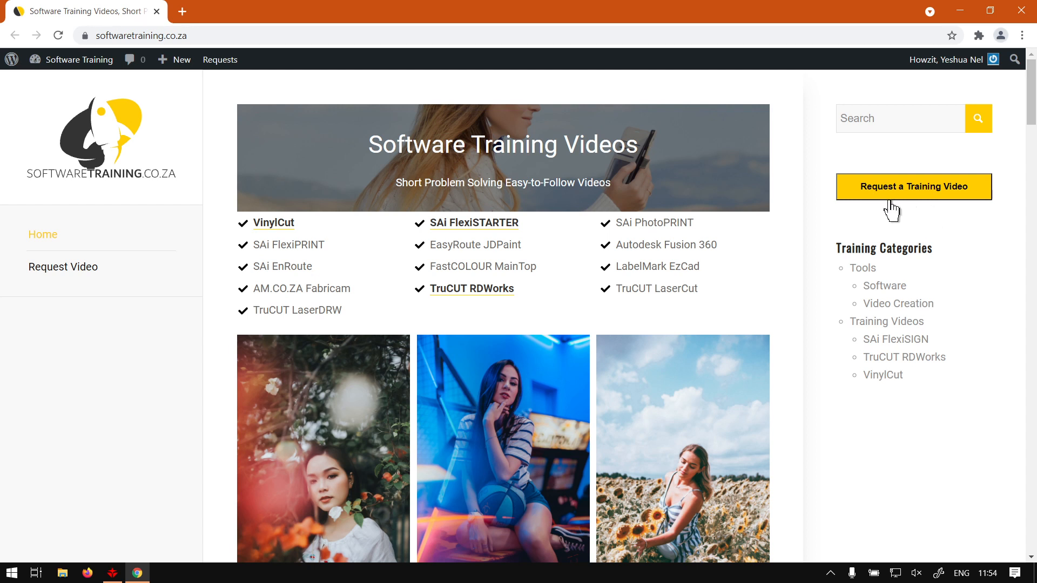